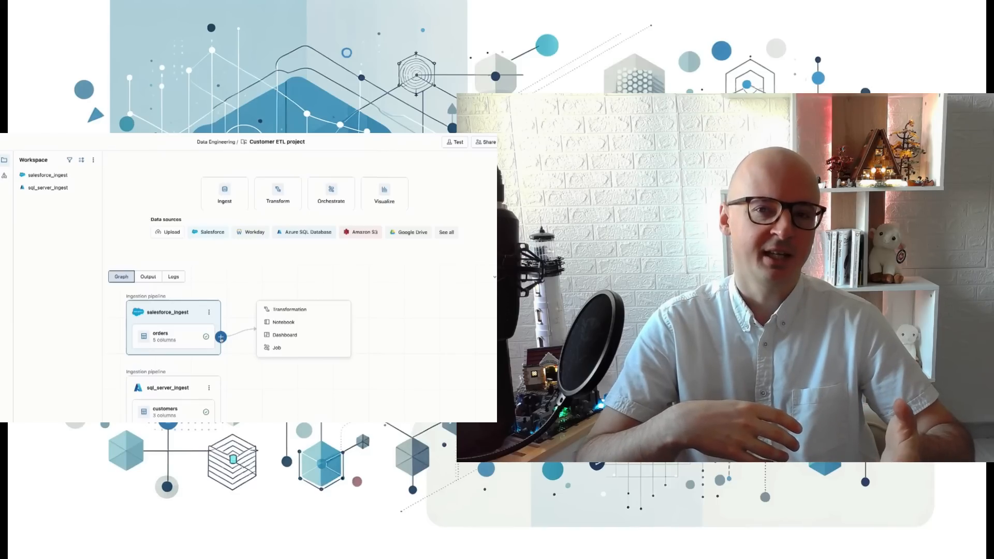
# Add a new SQL transformation step building a sales table from the ingested orders and customers
pyautogui.click(289, 309)
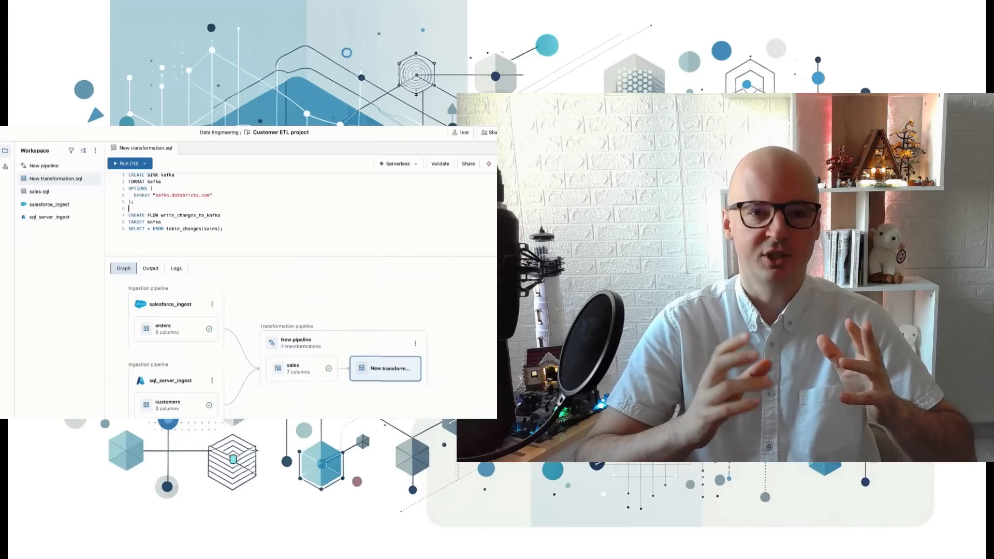